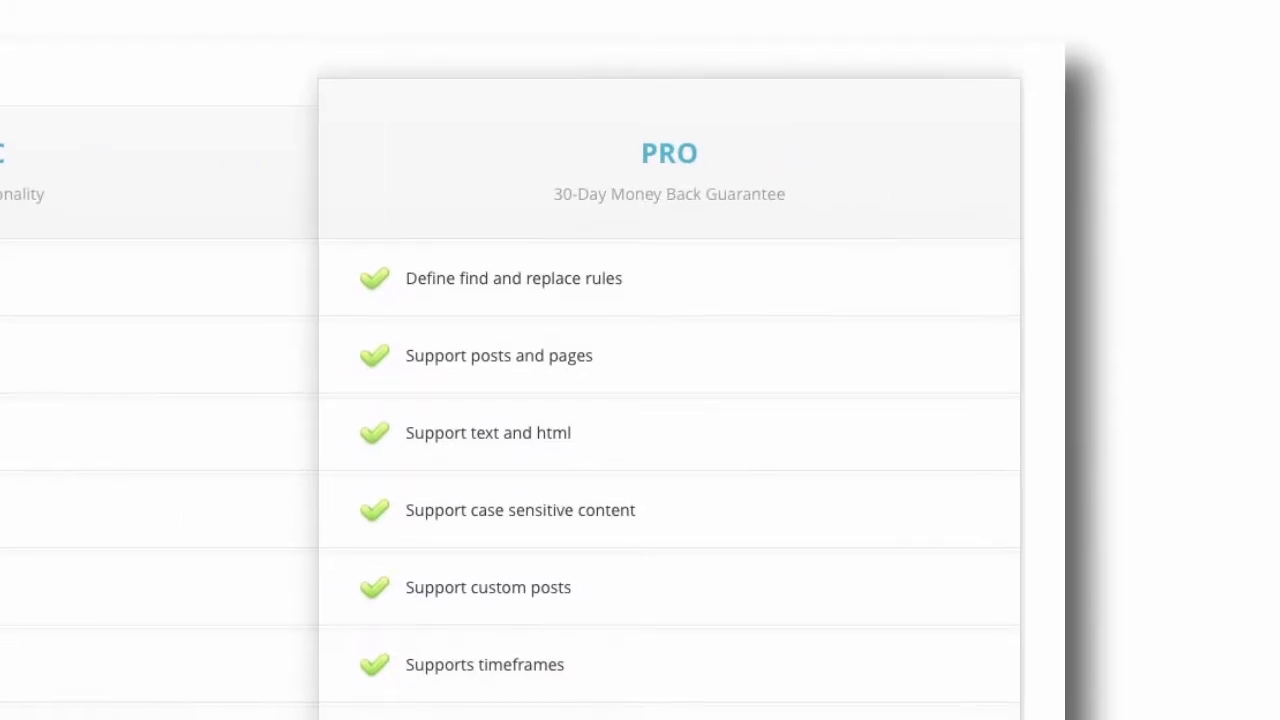
Review the Pro feature list, then enter a rule changing 'Sample Page' to 'Test Page'.
scroll(down, 3)
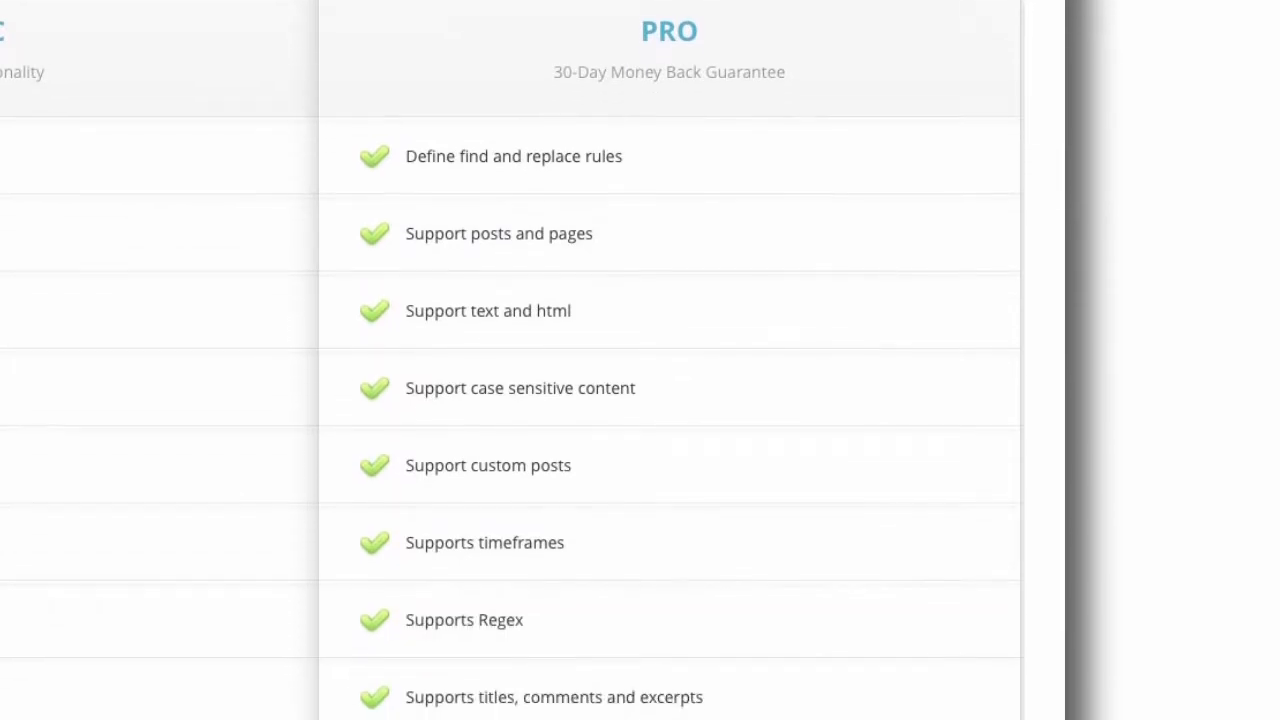
scroll(down, 3)
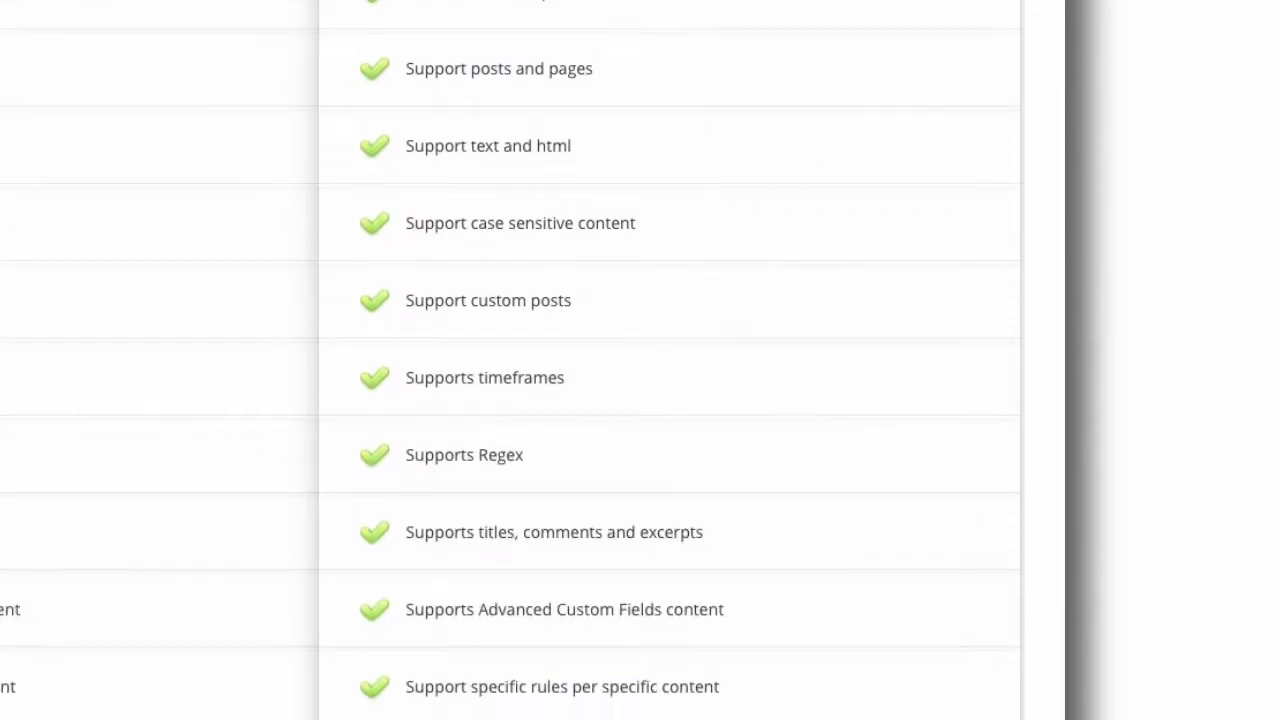
scroll(up, 3)
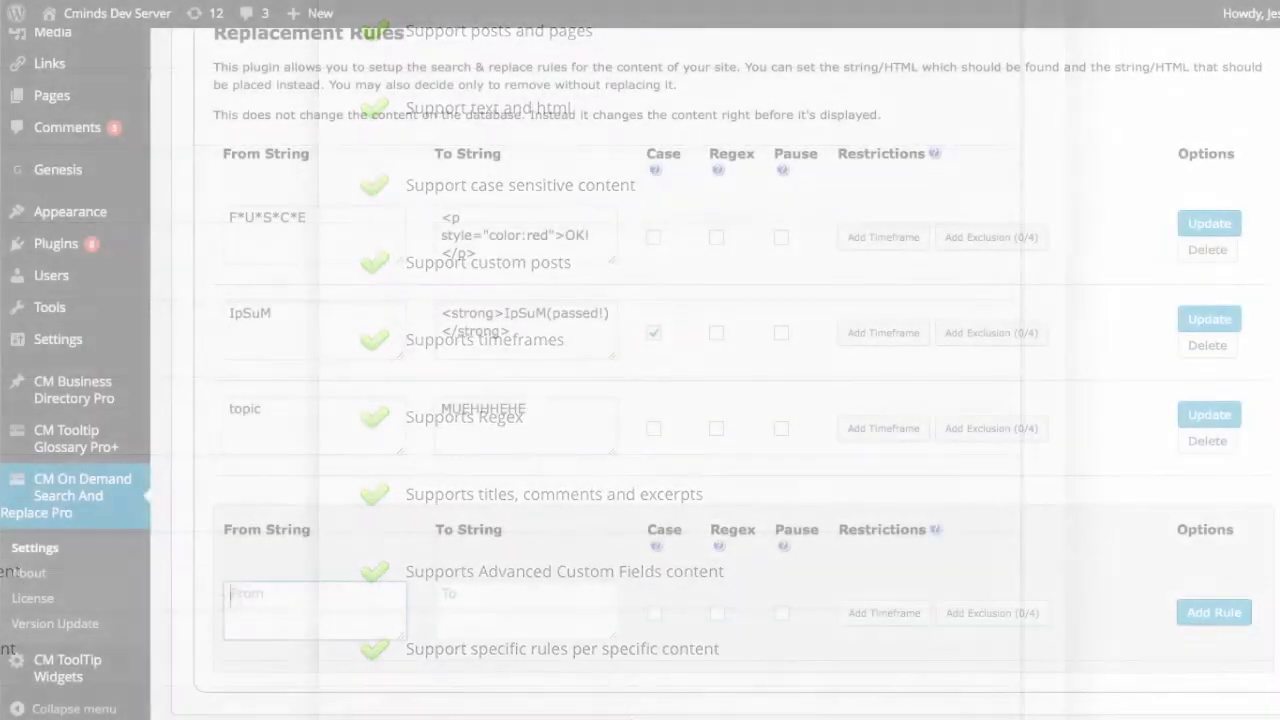
text(Sample P)
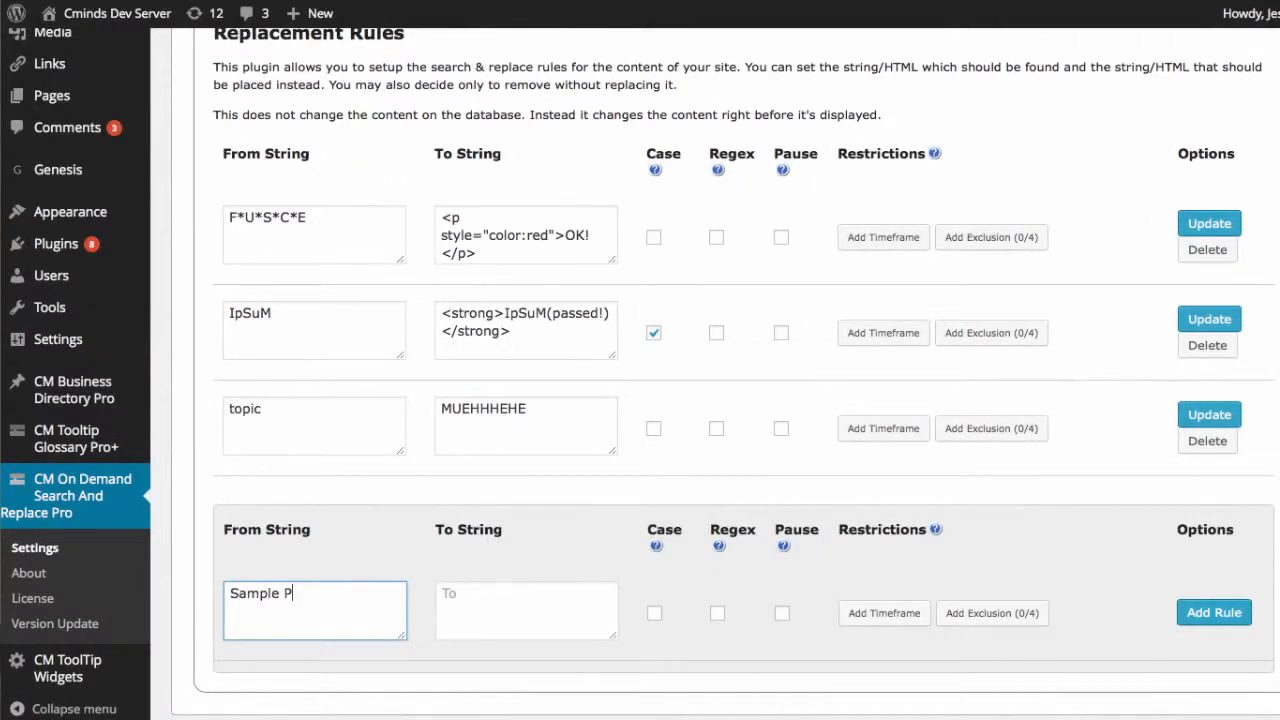
text(Test Page)
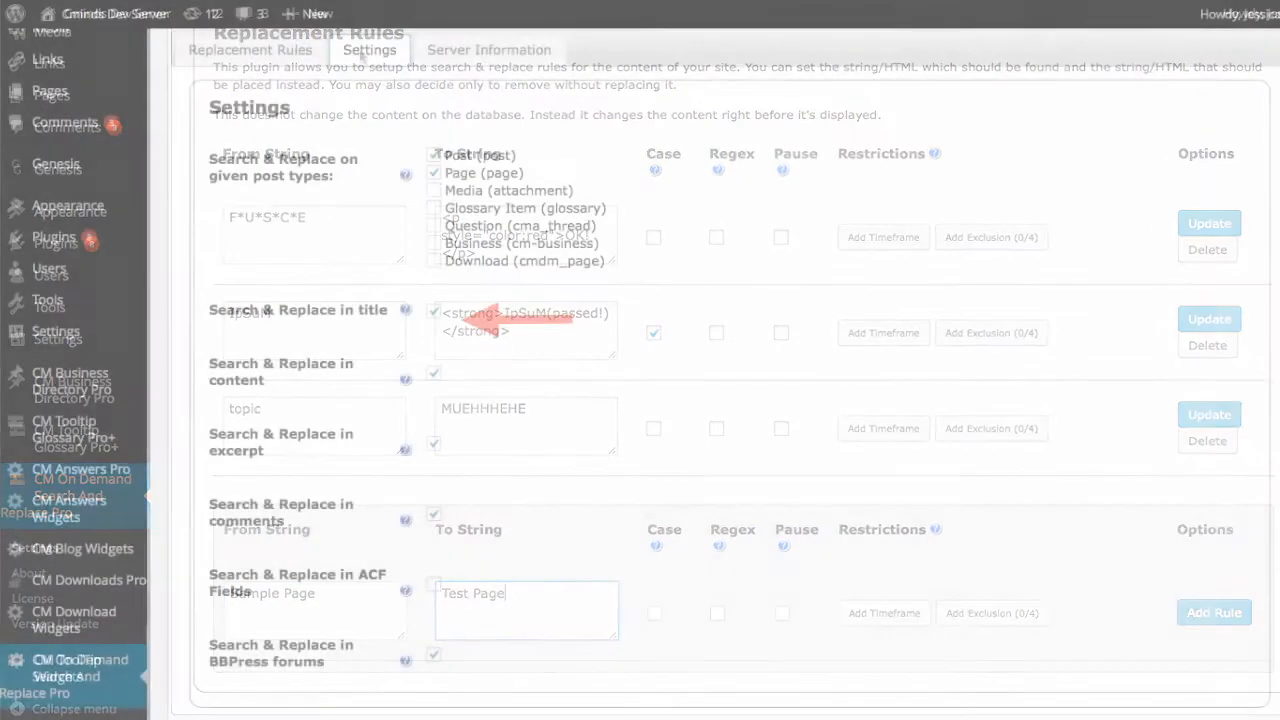
Check the Settings tab options, then return to the Replacement Rules list.
click(369, 49)
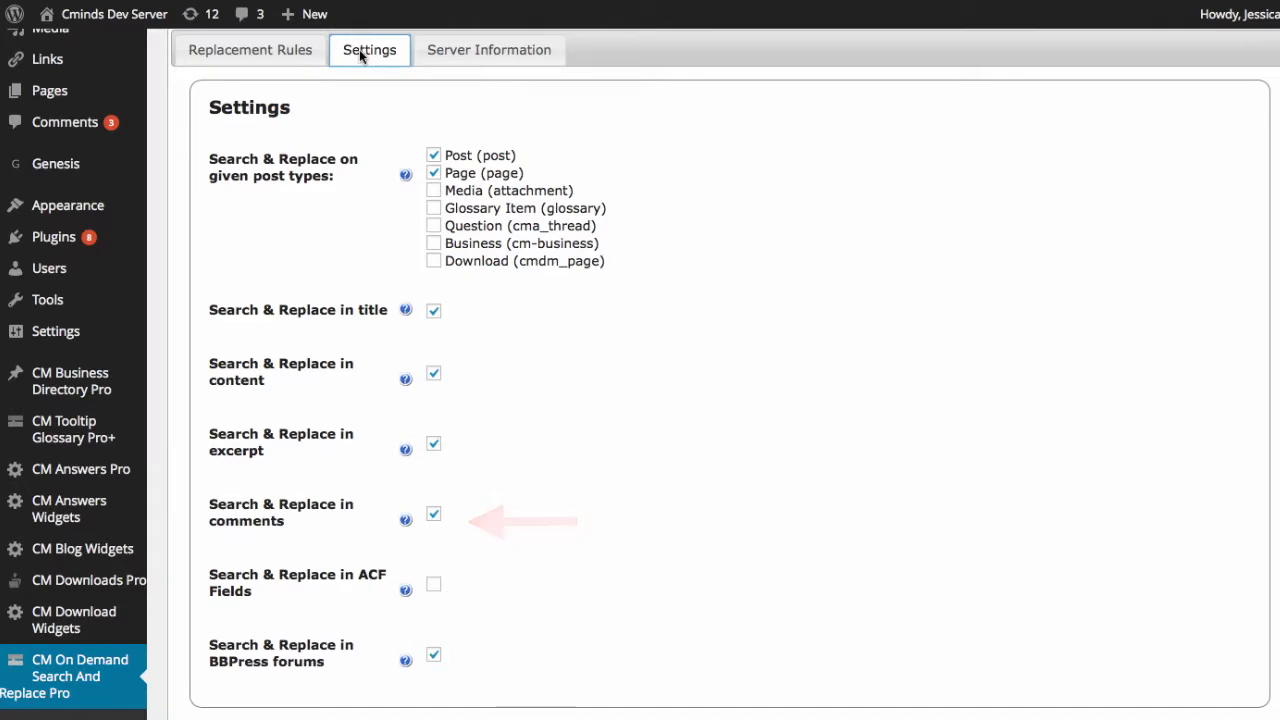
click(250, 50)
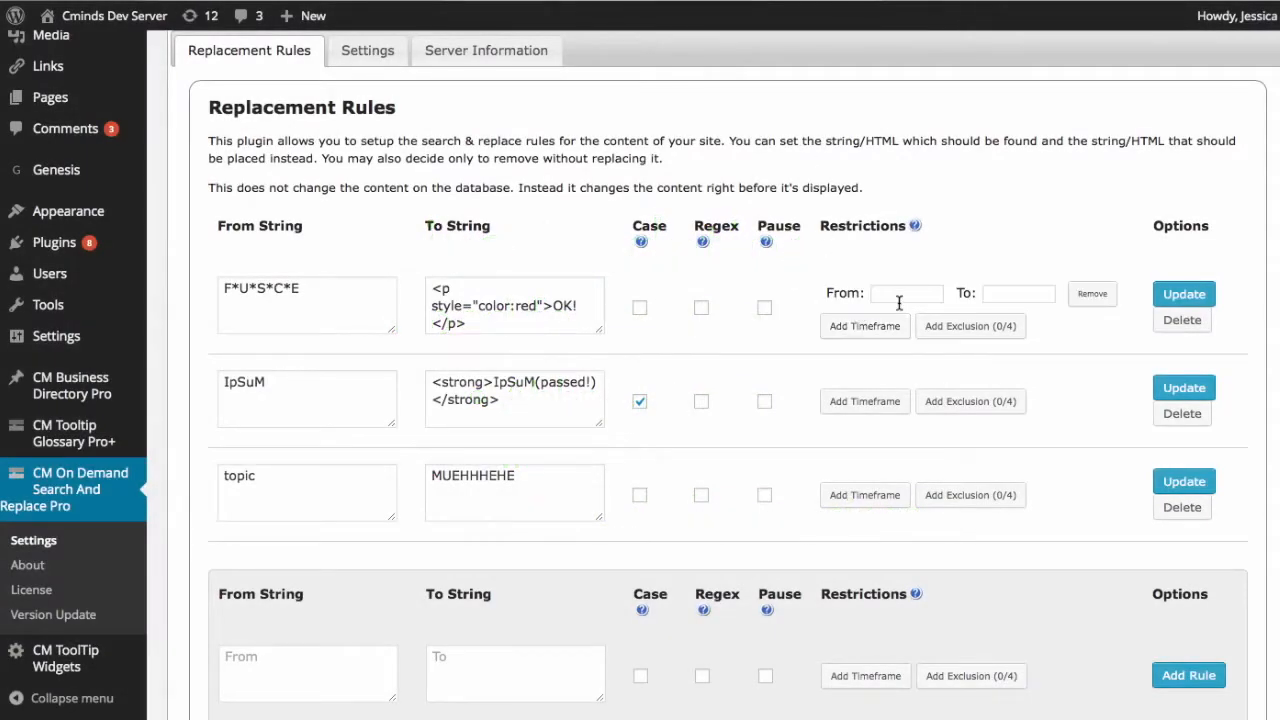
Add a Title exclusion to the F*U*S*C*E rule, making its count 1/4.
click(1017, 293)
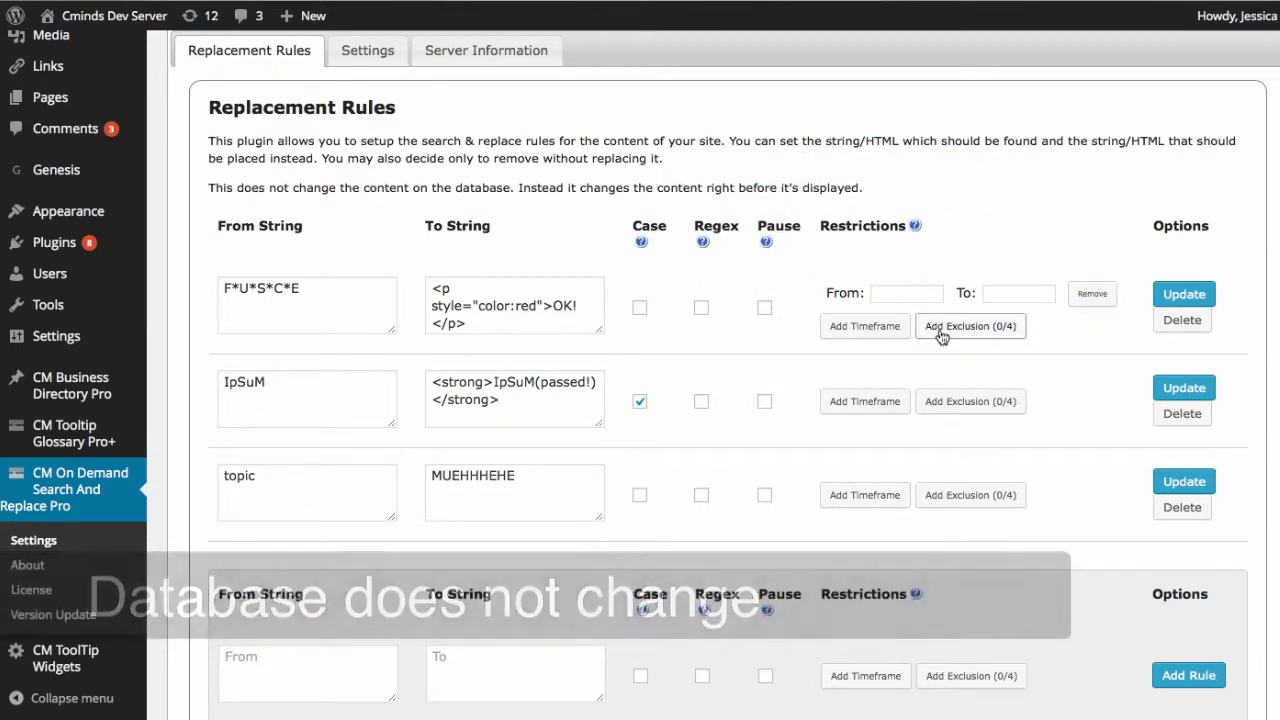
click(969, 326)
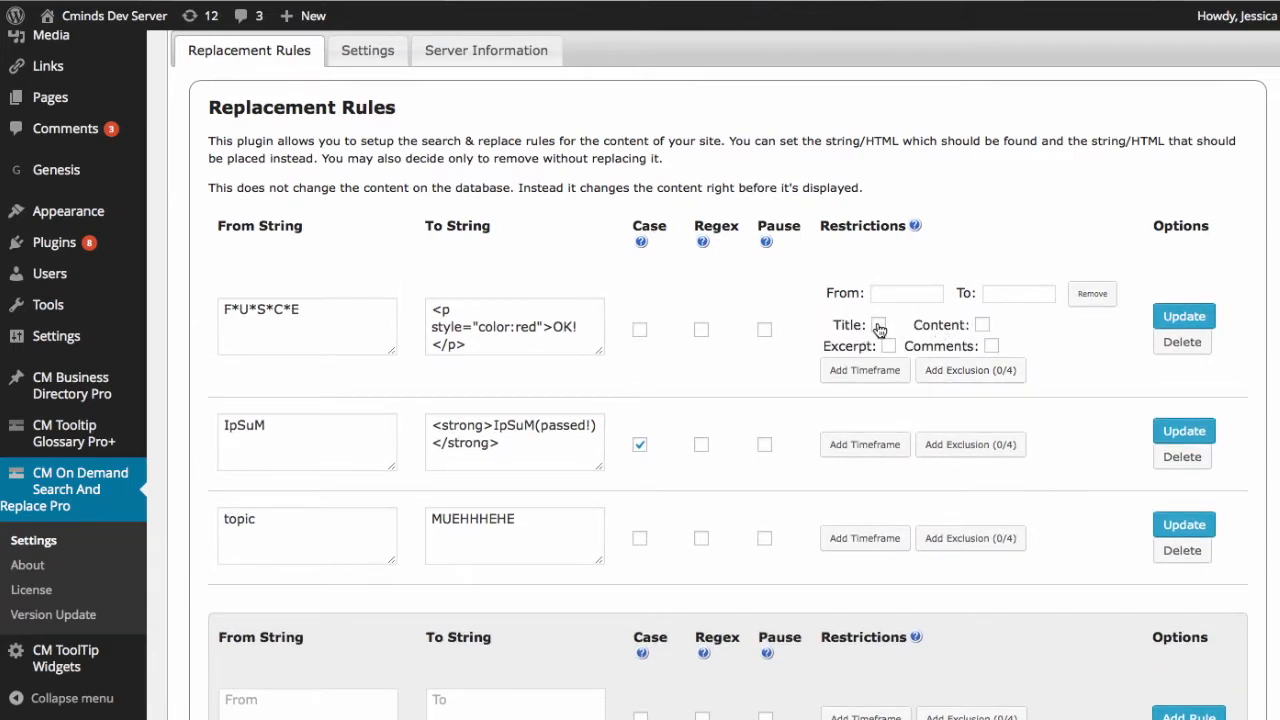
click(969, 370)
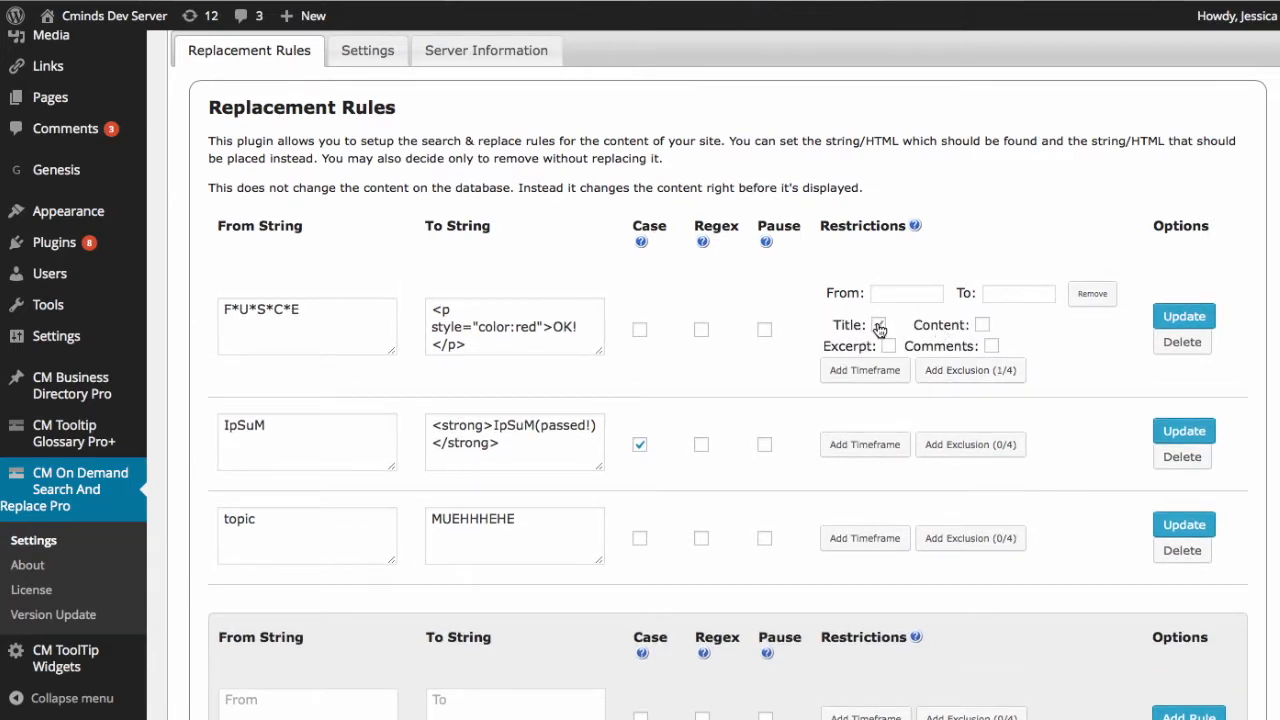